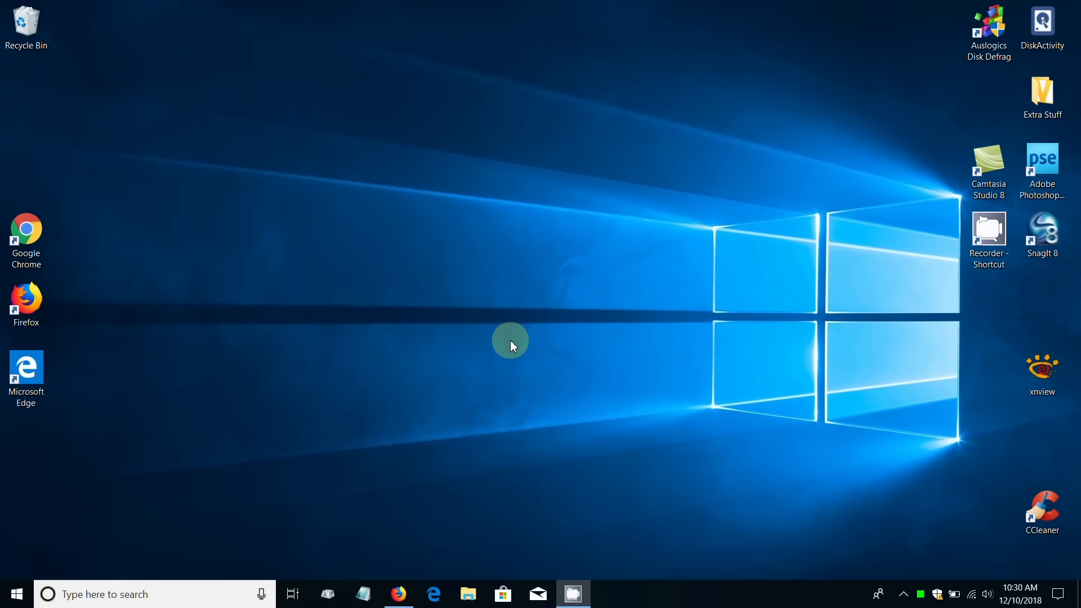
{"action": "mouse_move", "coordinate": [607, 349]}
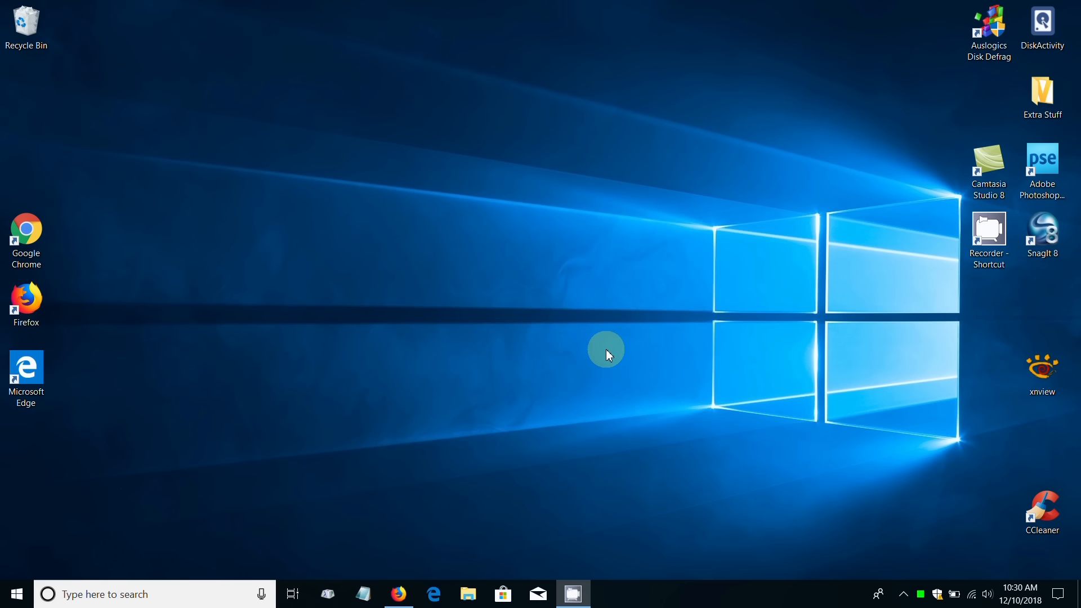
{"action": "mouse_move", "coordinate": [428, 532]}
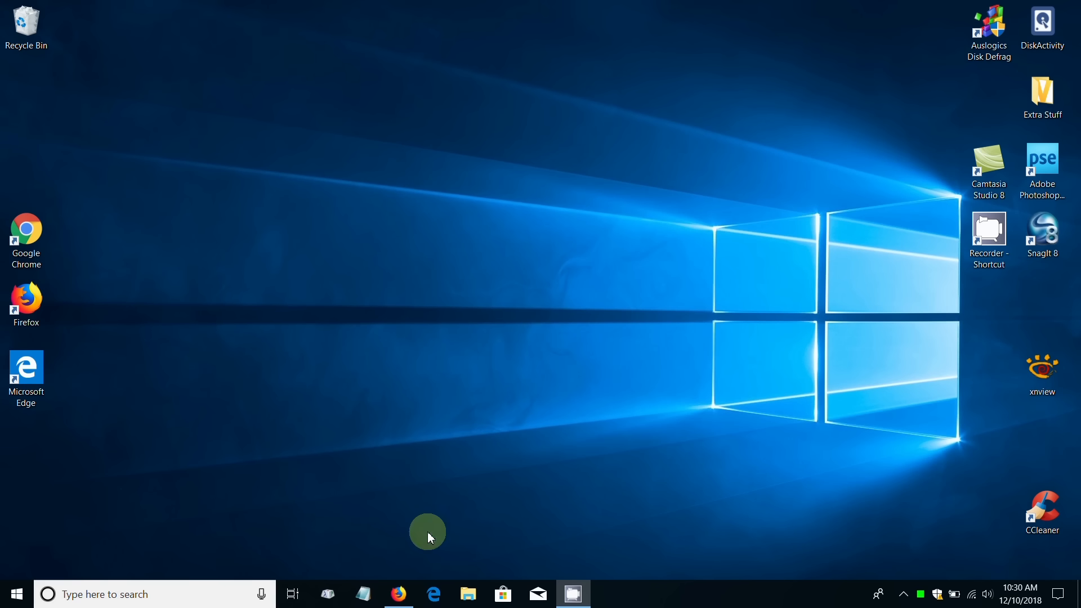
- Launch Firefox from the taskbar, landing on the Google home page
{"action": "left_click", "coordinate": [398, 593]}
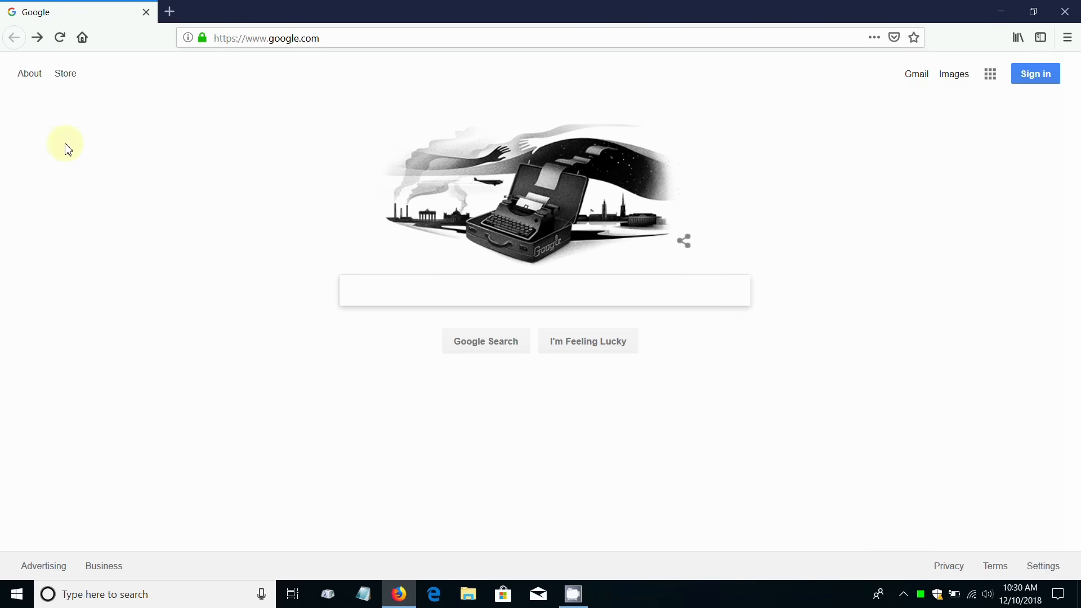
{"action": "mouse_move", "coordinate": [414, 102]}
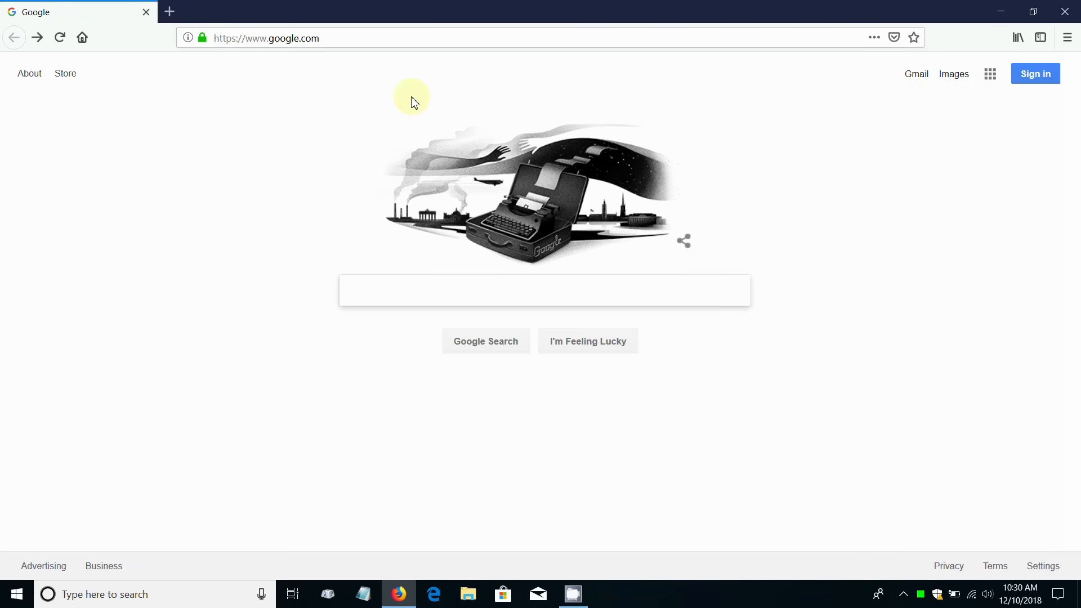
{"action": "mouse_move", "coordinate": [414, 418]}
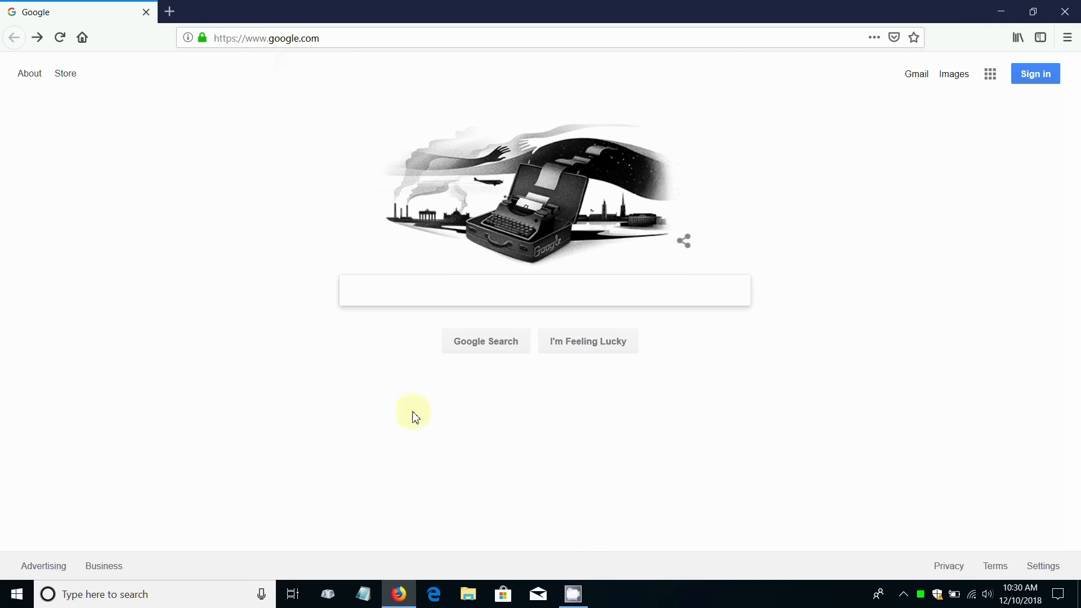
- Search Google for 'itunes' using the suggestion after typing 'it'
{"action": "left_click", "coordinate": [409, 289]}
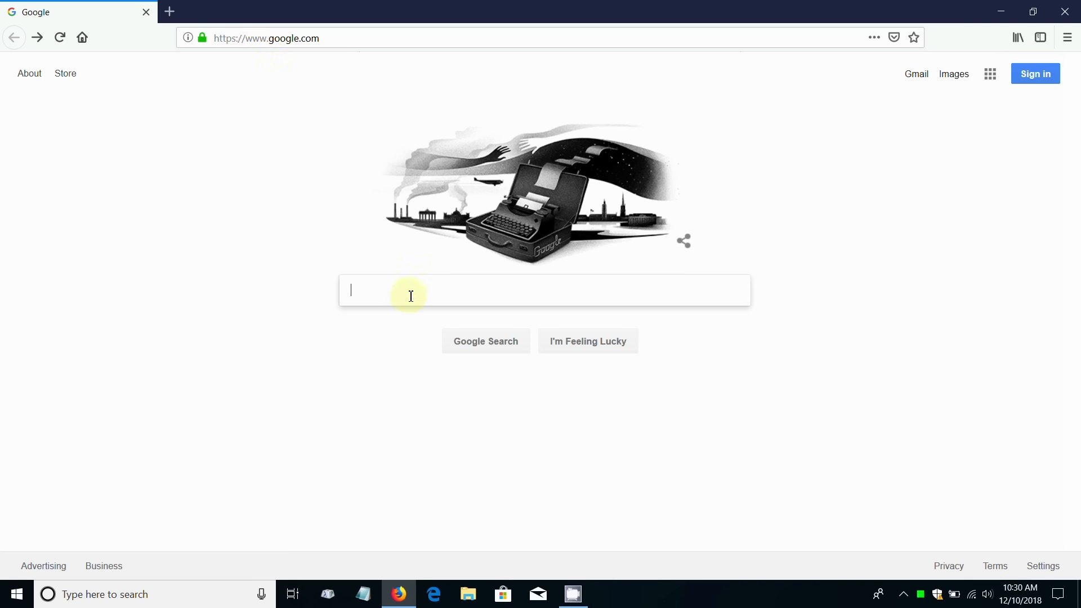
{"action": "type", "text": "it"}
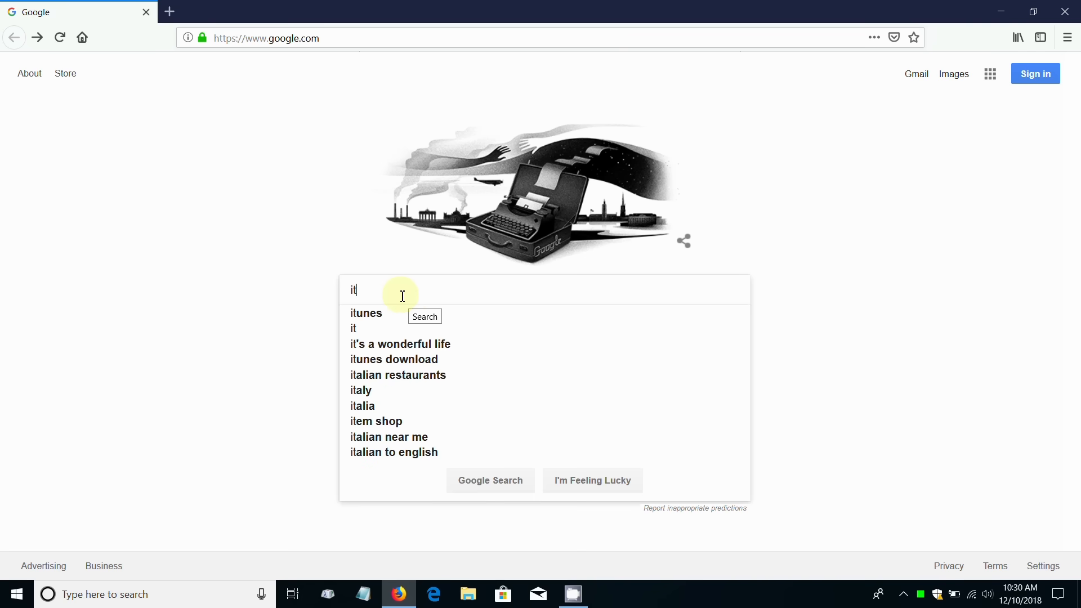
{"action": "mouse_move", "coordinate": [381, 319]}
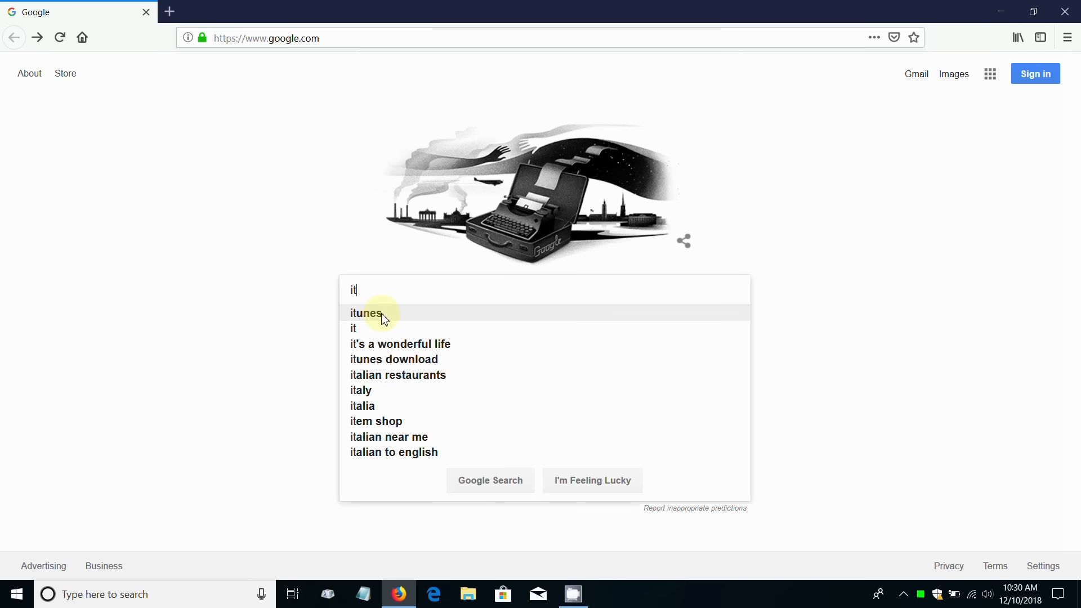
{"action": "left_click", "coordinate": [366, 314]}
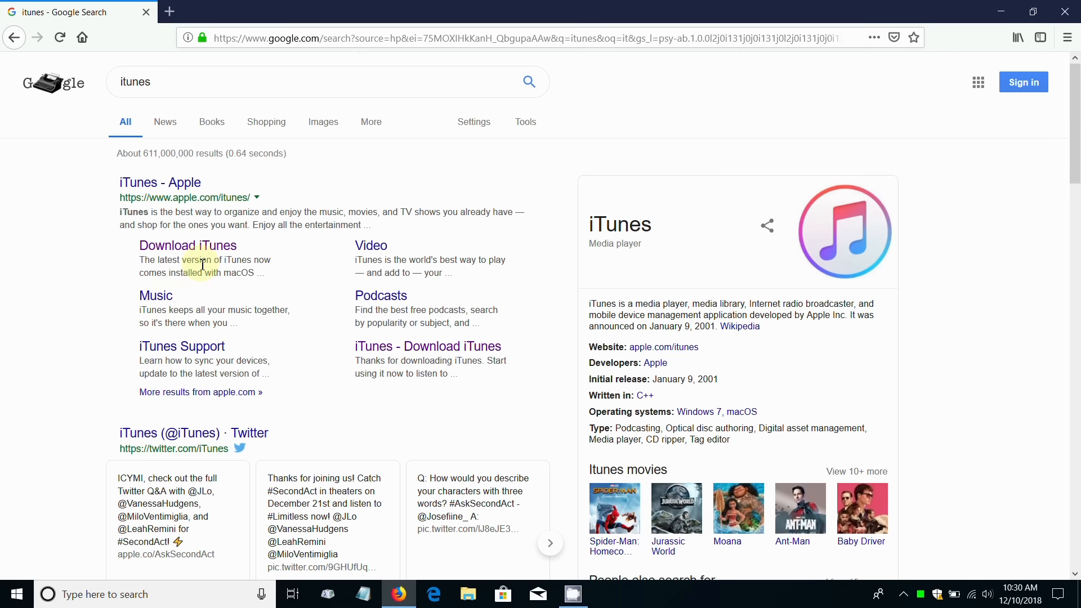
- Follow the Download iTunes link under Apple's search result
{"action": "left_click", "coordinate": [188, 246]}
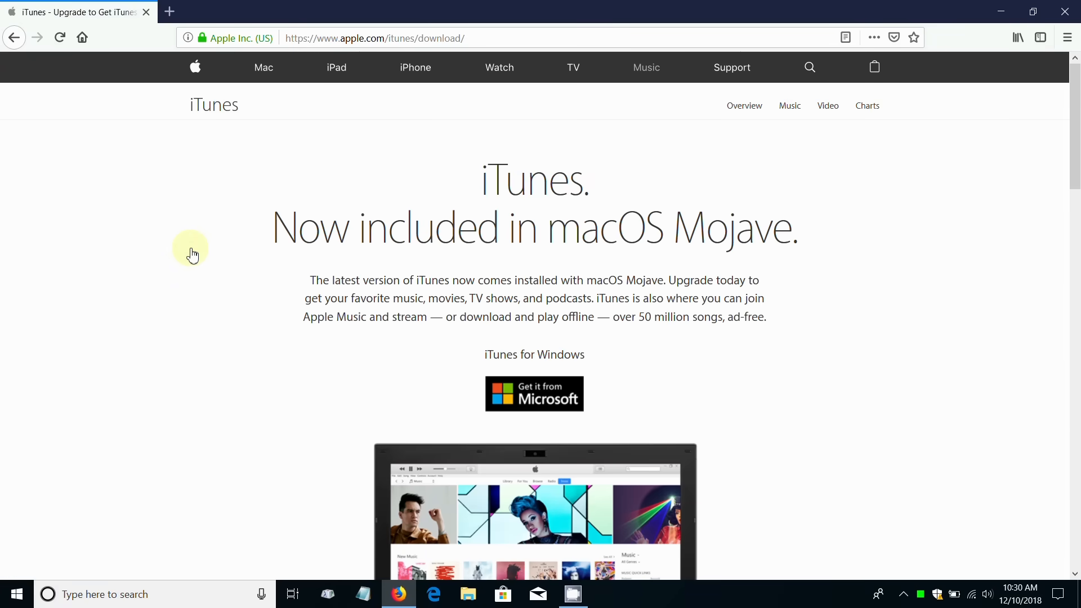
{"action": "mouse_move", "coordinate": [195, 254]}
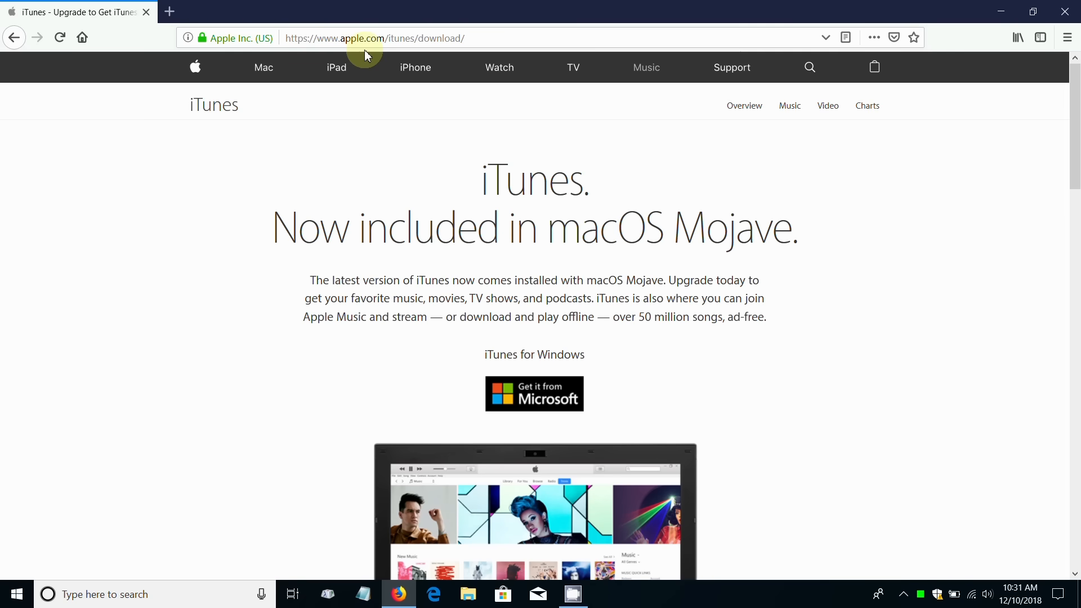
{"action": "mouse_move", "coordinate": [273, 113]}
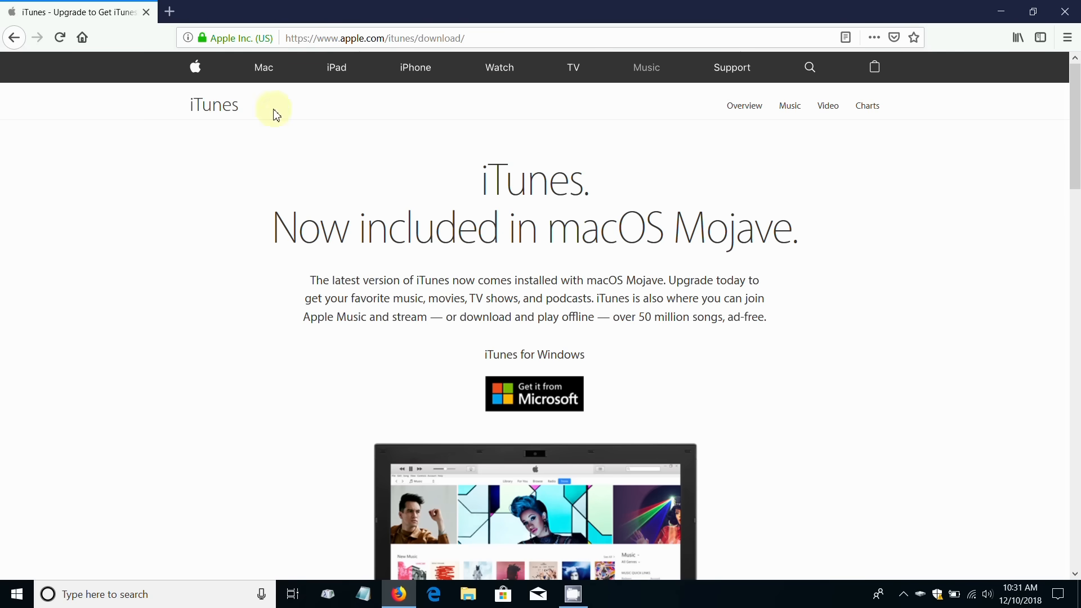
{"action": "mouse_move", "coordinate": [698, 179]}
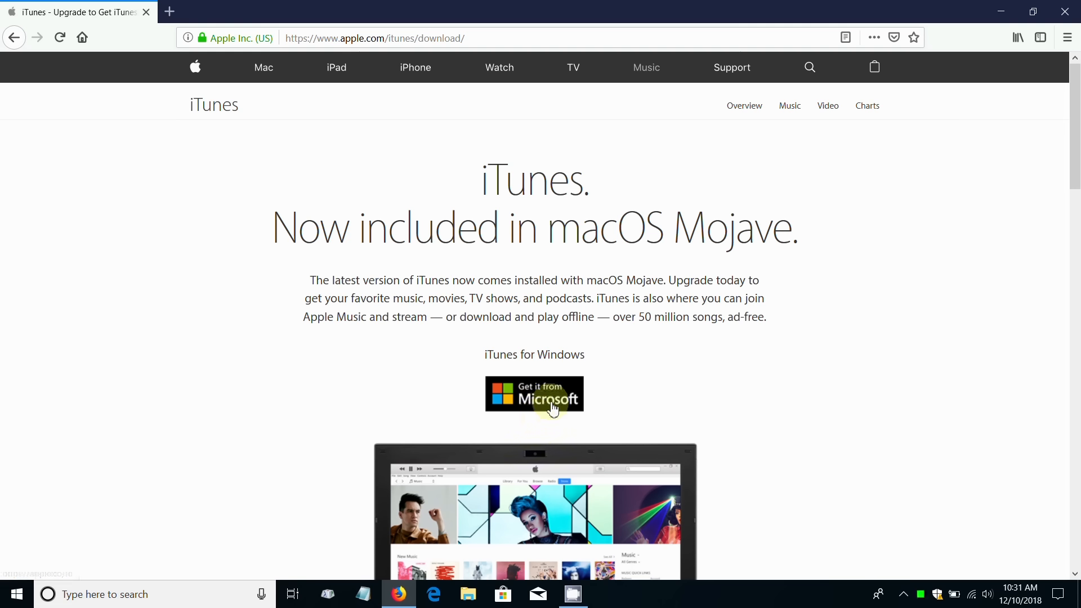
{"action": "mouse_move", "coordinate": [552, 416]}
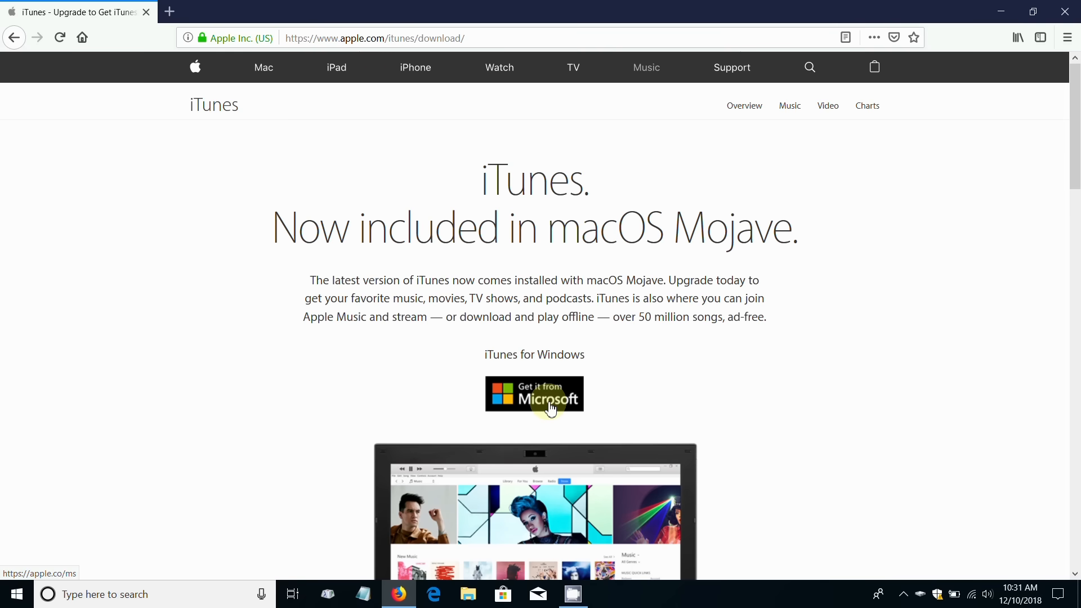
- Request the free iTunes app from its Microsoft Store listing via 'Get it from Microsoft'
{"action": "left_click", "coordinate": [534, 396]}
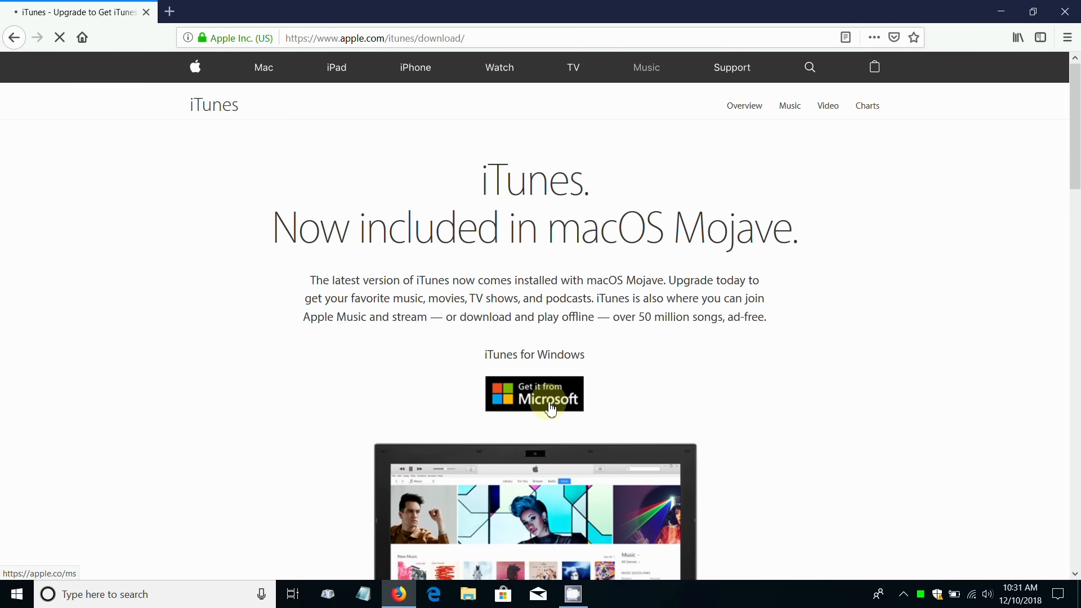
{"action": "left_click", "coordinate": [534, 395]}
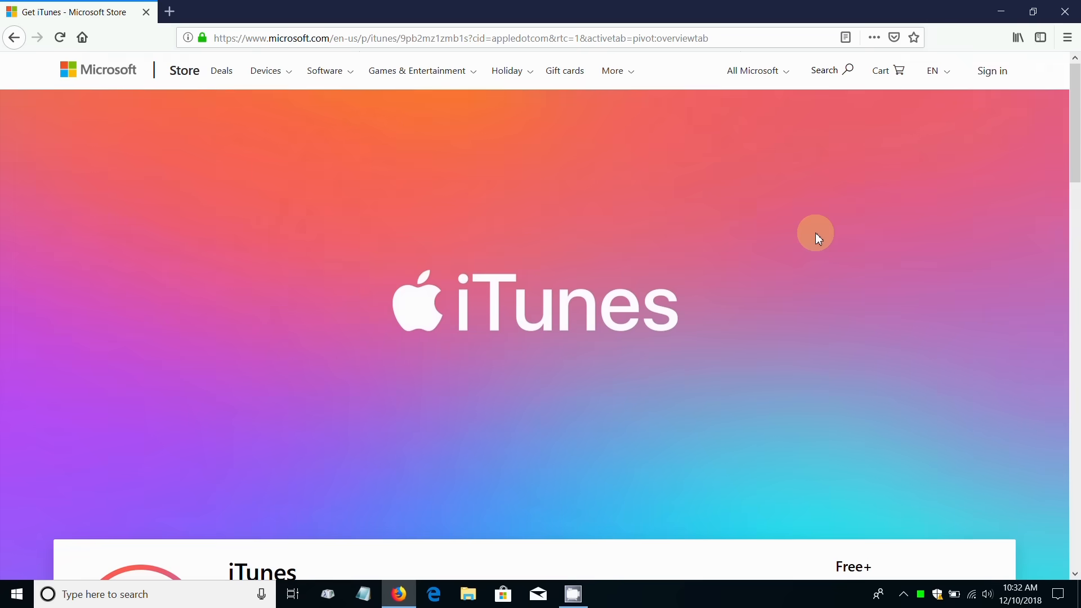
{"action": "scroll", "scroll_direction": "down", "scroll_amount": 3}
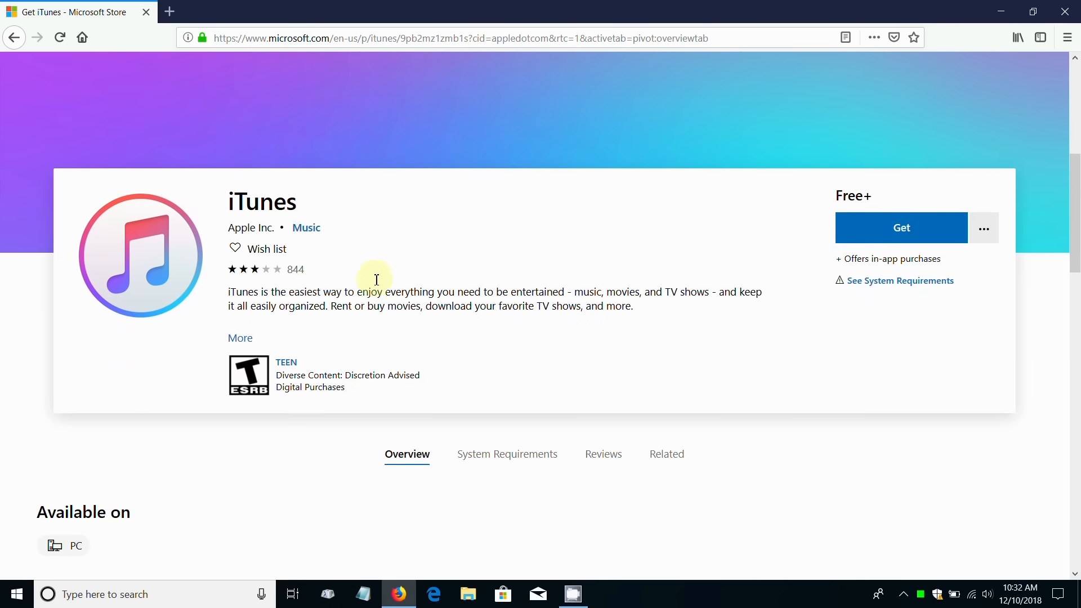
{"action": "mouse_move", "coordinate": [259, 270]}
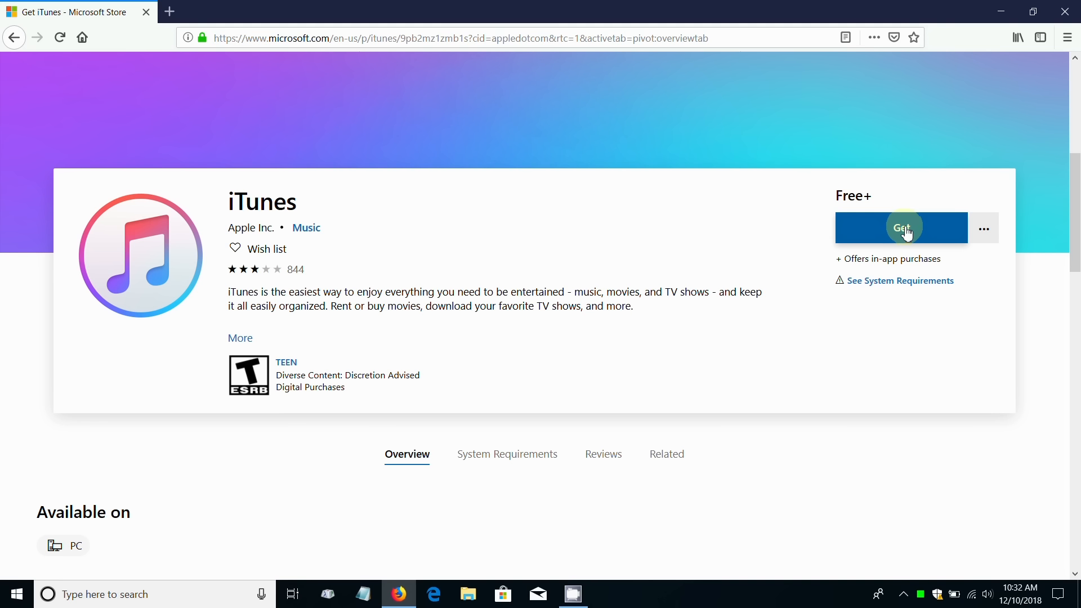
{"action": "left_click", "coordinate": [901, 227]}
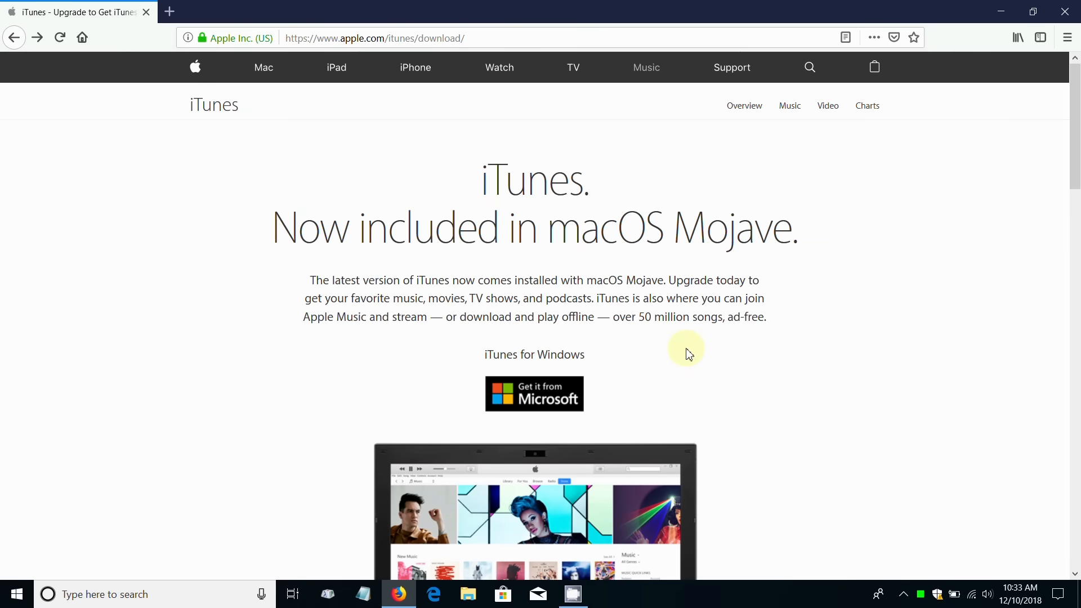
{"action": "mouse_move", "coordinate": [689, 353]}
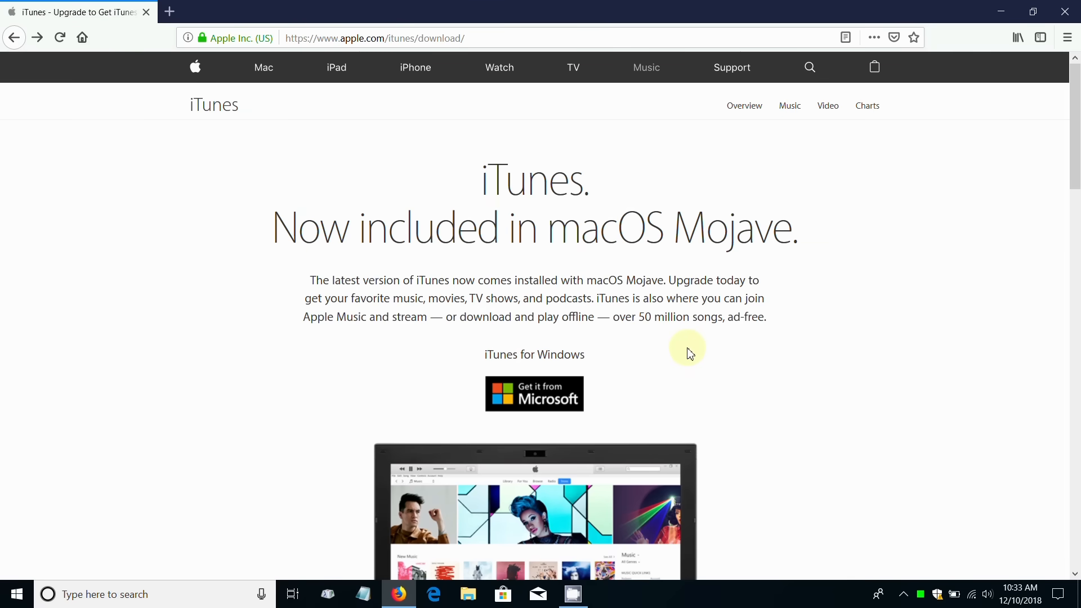
- Scroll down Apple's download page to the Windows system requirements and other versions
{"action": "scroll", "scroll_direction": "down", "scroll_amount": 3}
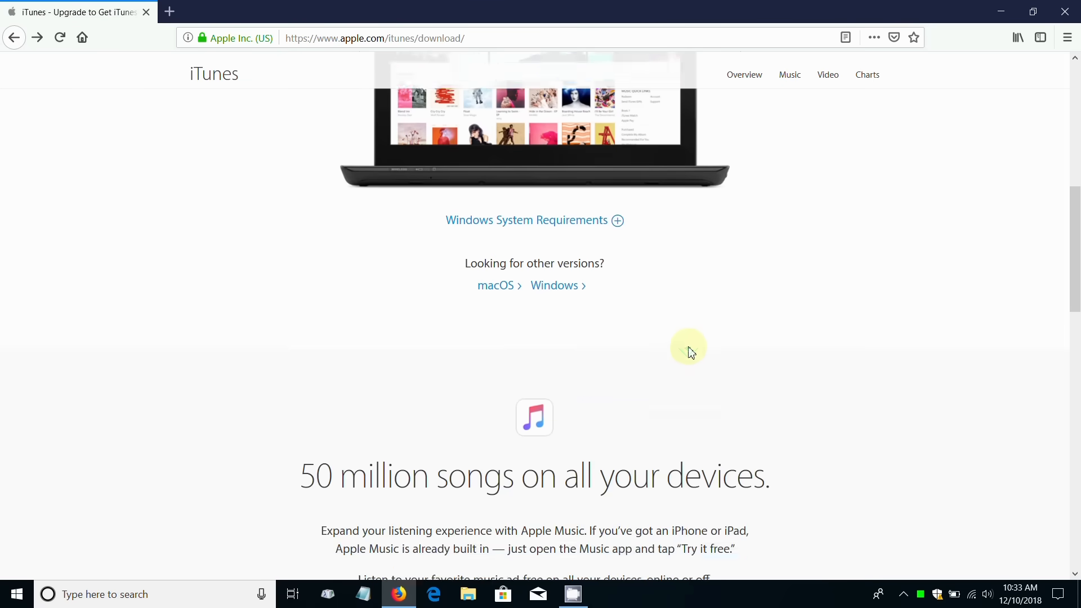
{"action": "scroll", "scroll_direction": "down", "scroll_amount": 3}
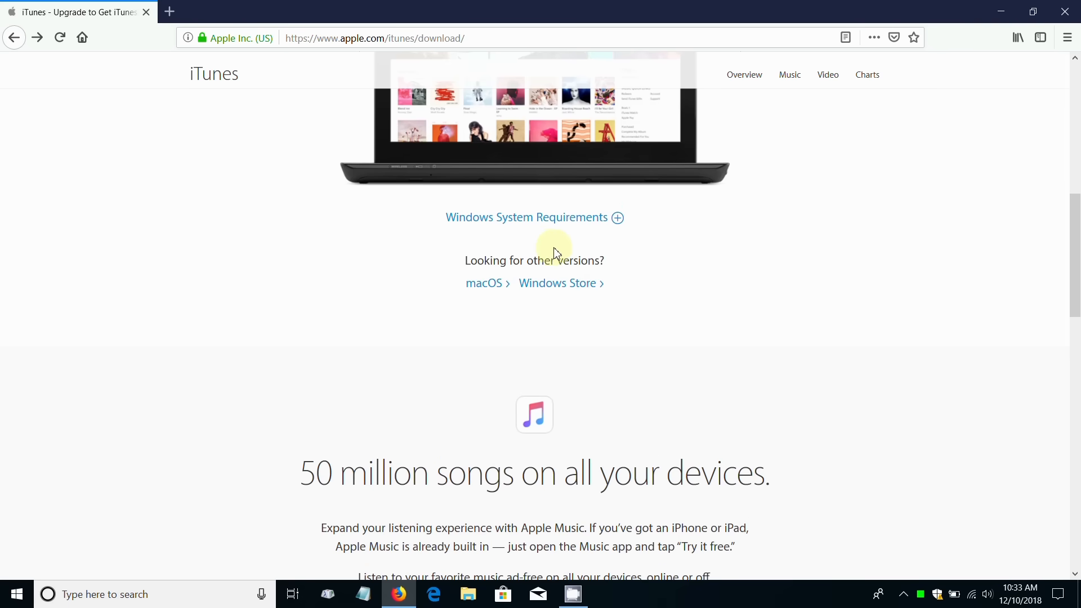
{"action": "mouse_move", "coordinate": [603, 261]}
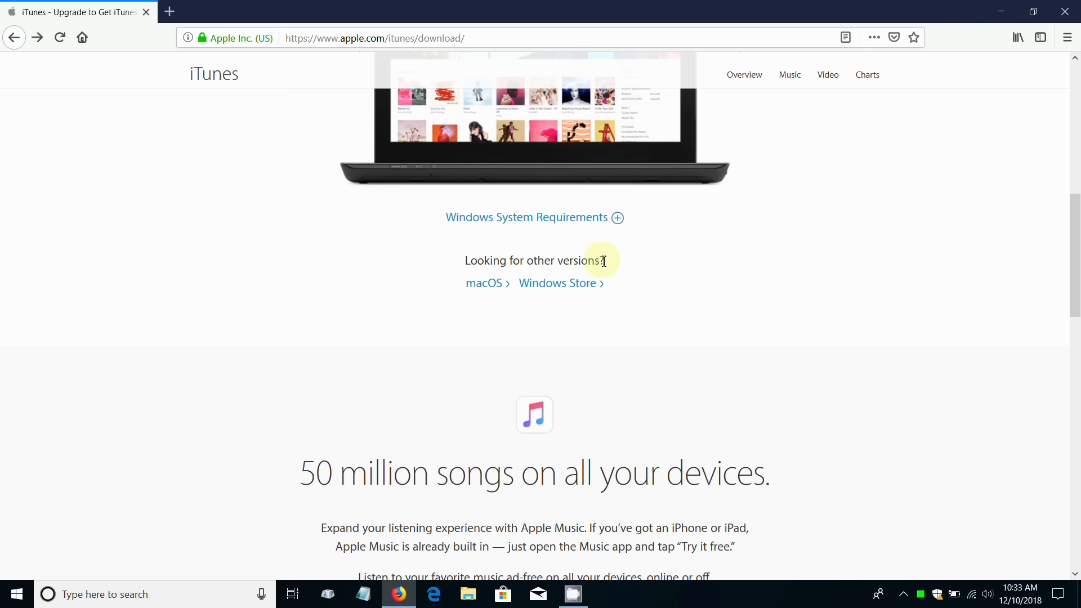
{"action": "mouse_move", "coordinate": [562, 305]}
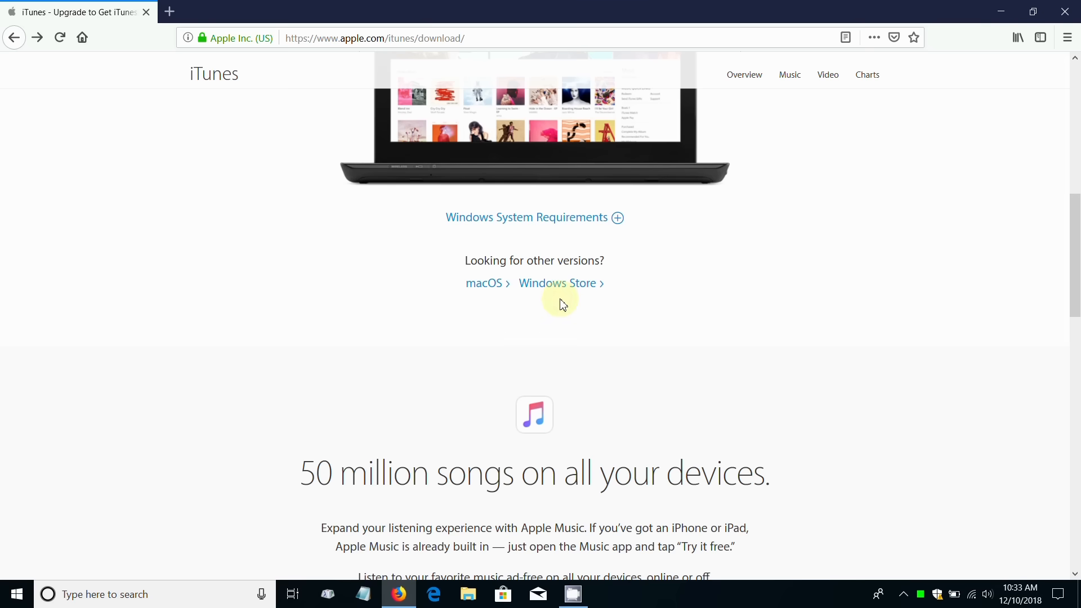
{"action": "mouse_move", "coordinate": [552, 330]}
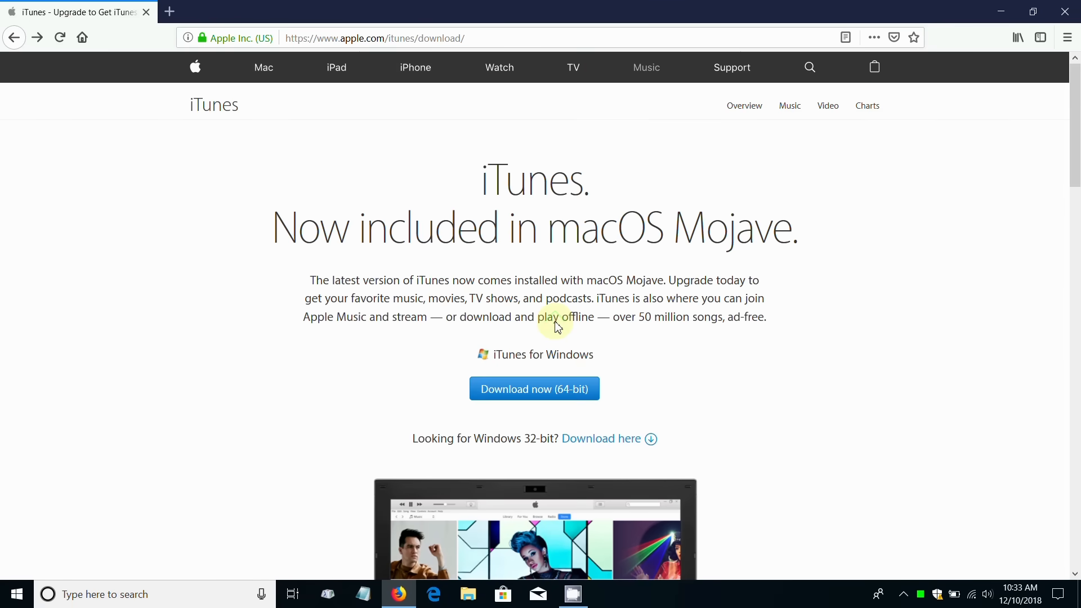
{"action": "mouse_move", "coordinate": [517, 428]}
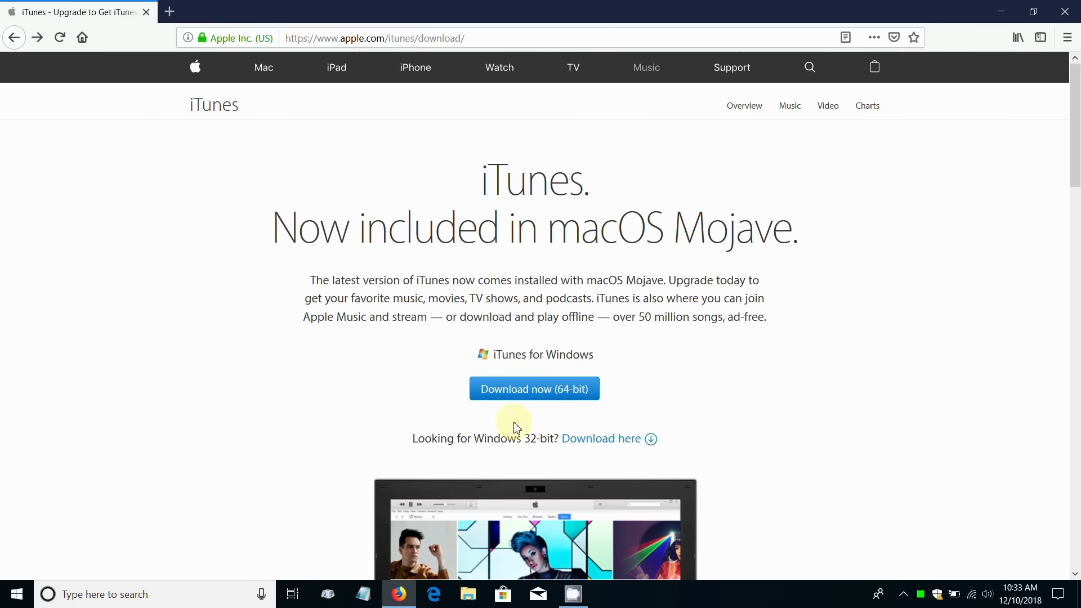
{"action": "mouse_move", "coordinate": [544, 412]}
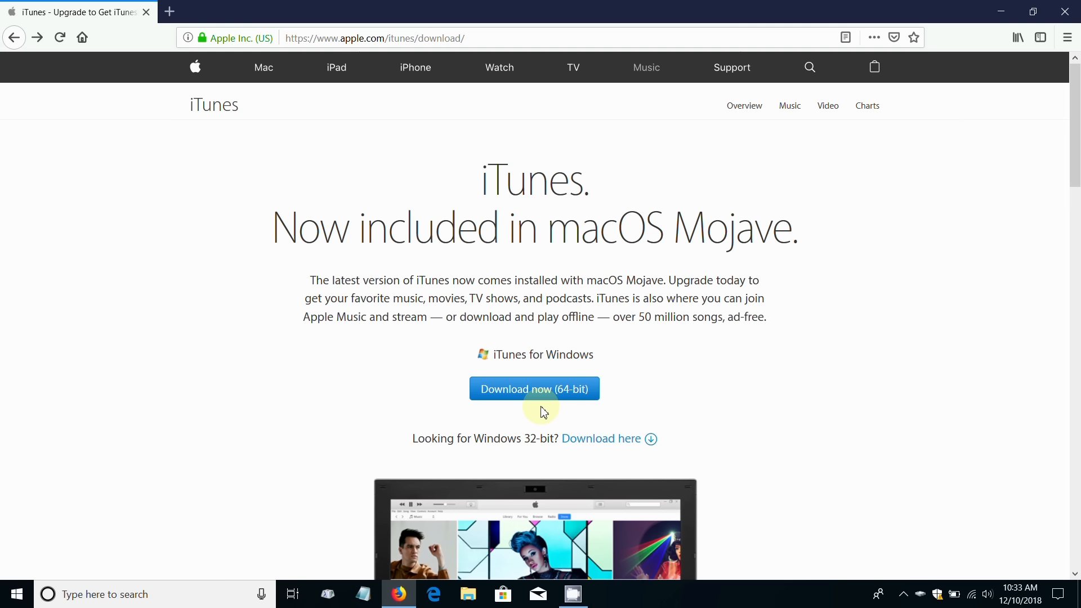
{"action": "mouse_move", "coordinate": [414, 427]}
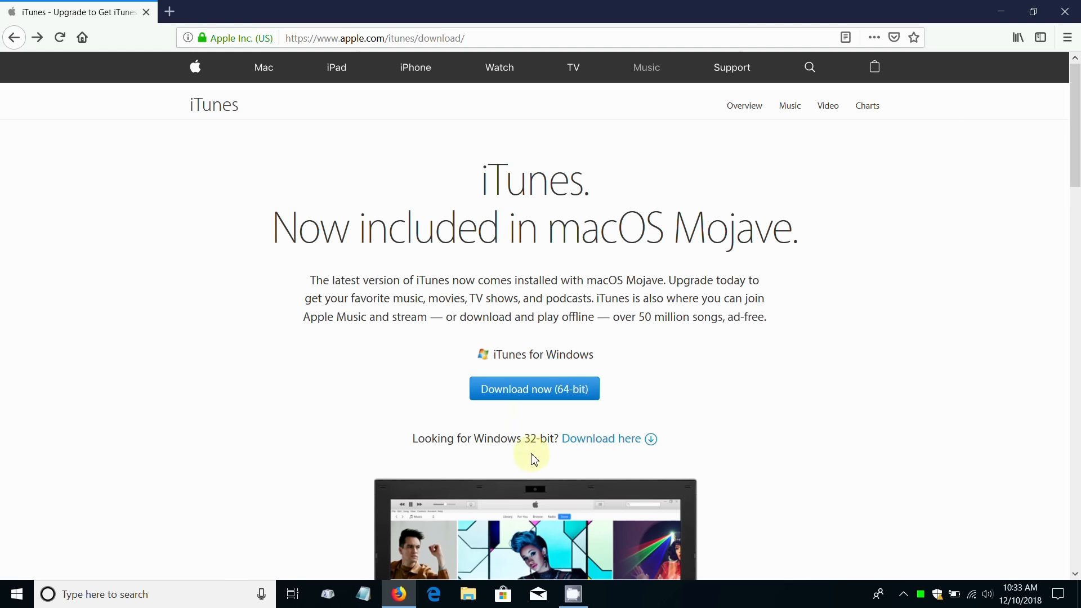
{"action": "mouse_move", "coordinate": [703, 441]}
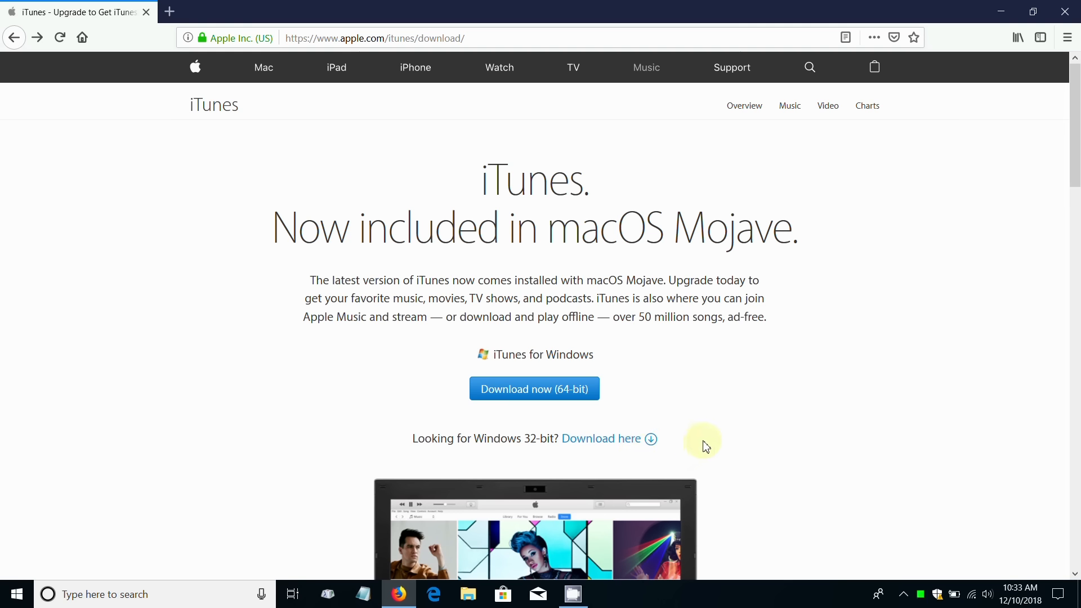
{"action": "mouse_move", "coordinate": [721, 432]}
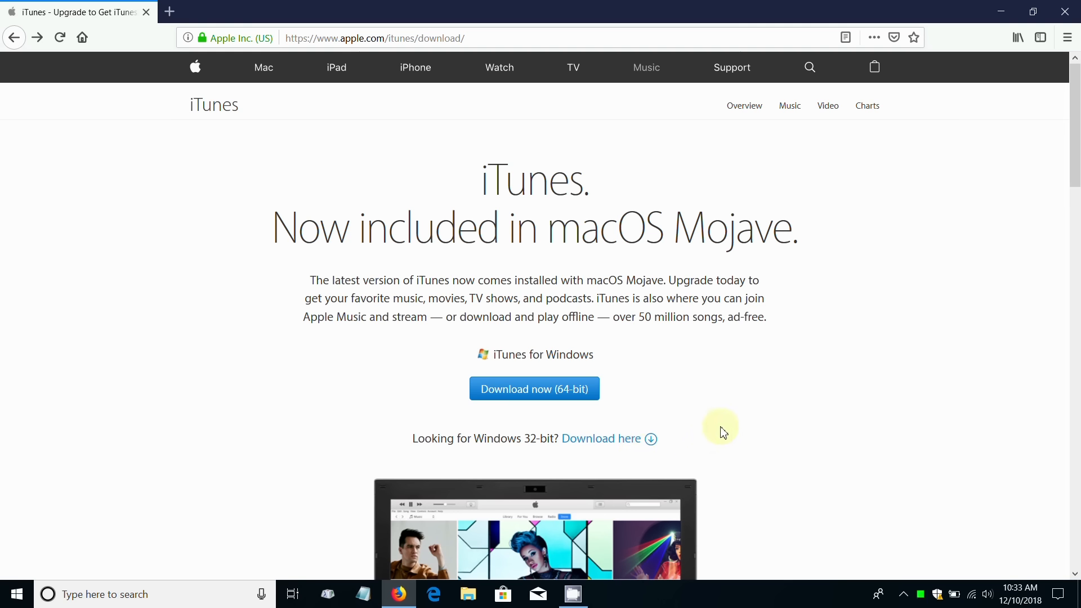
{"action": "mouse_move", "coordinate": [704, 392]}
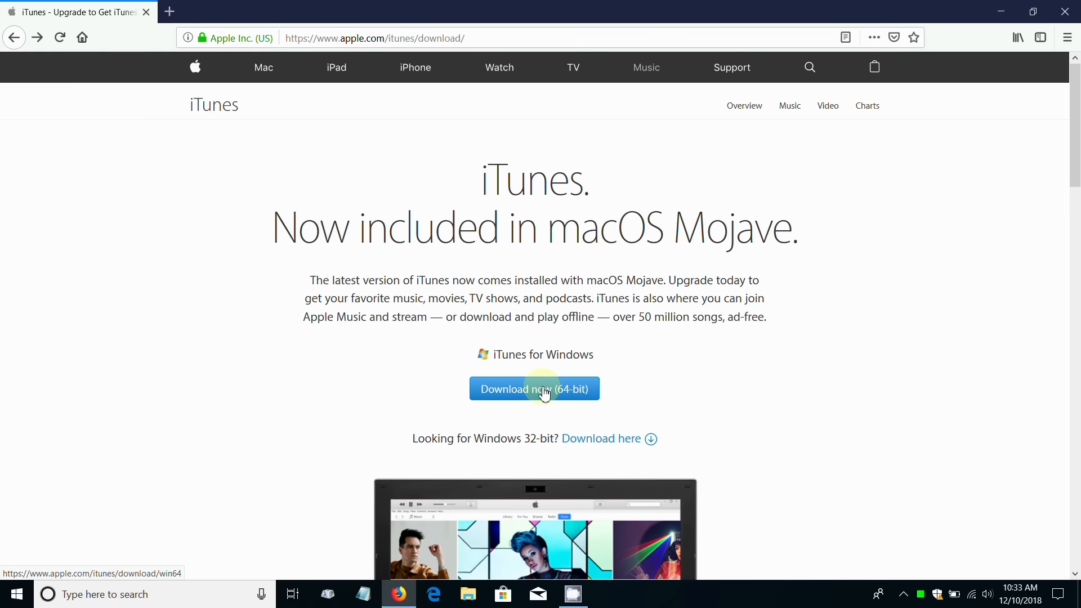
- Download the 64-bit installer iTunes64Setup.exe, save it, and run it from Downloads
{"action": "left_click", "coordinate": [535, 389]}
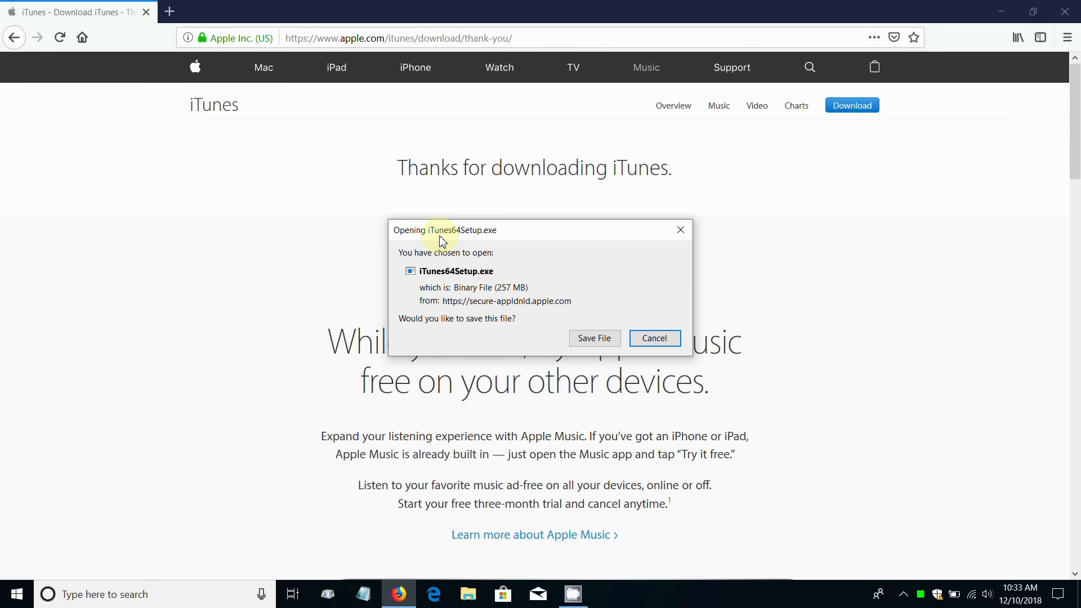
{"action": "mouse_move", "coordinate": [624, 262]}
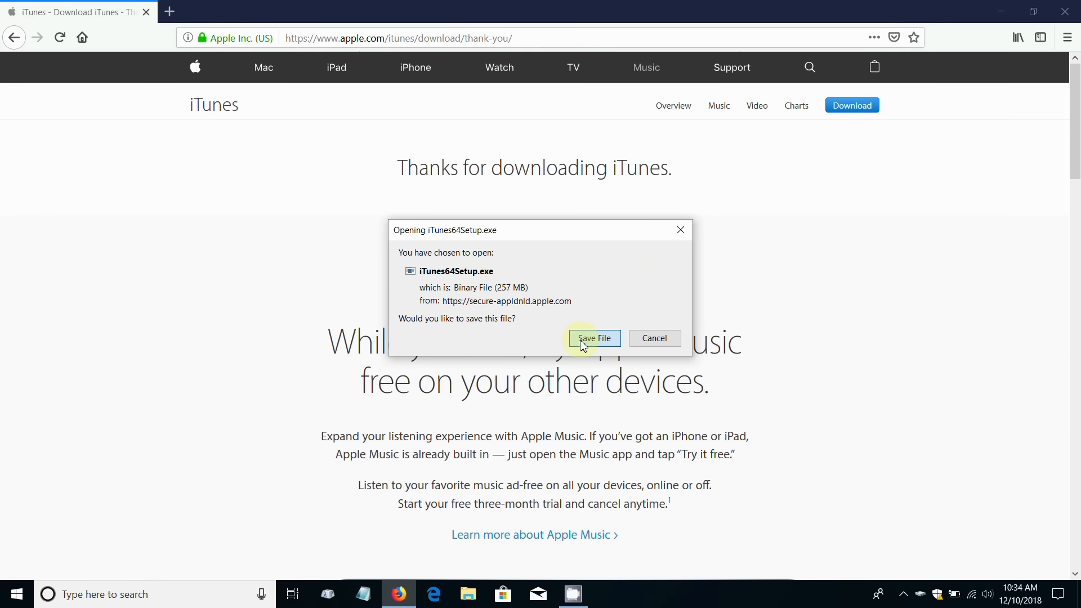
{"action": "left_click", "coordinate": [593, 337]}
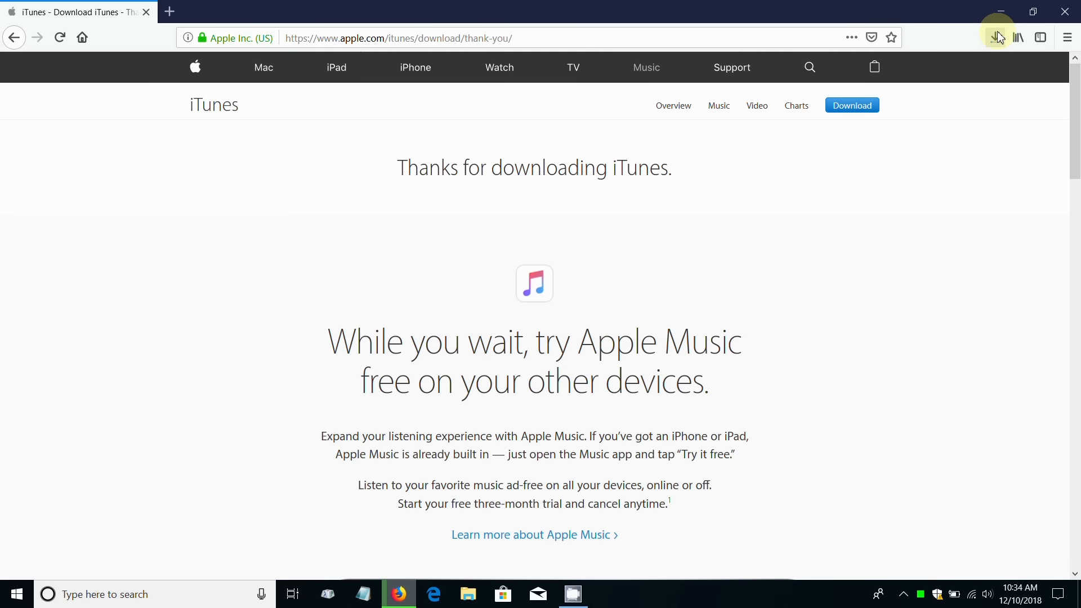
{"action": "left_click", "coordinate": [996, 38]}
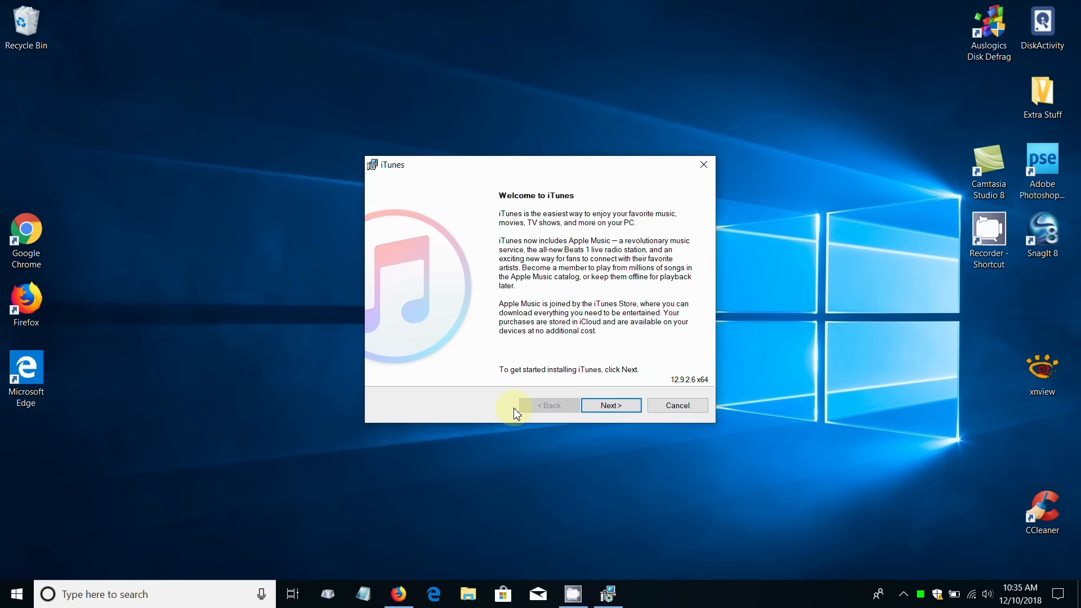
{"action": "mouse_move", "coordinate": [611, 405]}
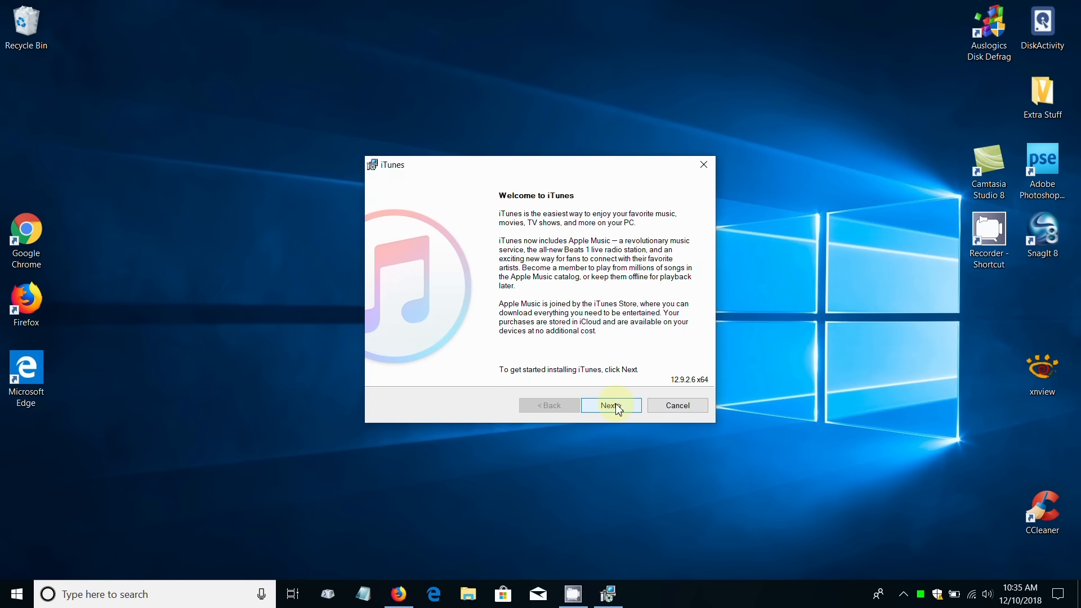
- Install iTunes with default options and finish with 'Open iTunes after the installer exits' checked
{"action": "left_click", "coordinate": [609, 405]}
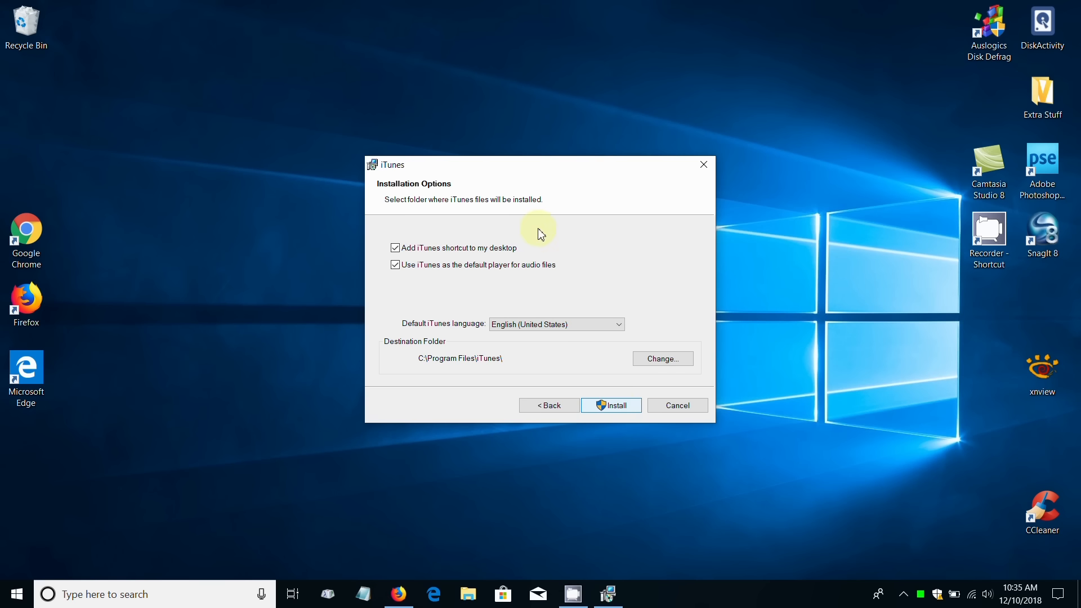
{"action": "mouse_move", "coordinate": [419, 295]}
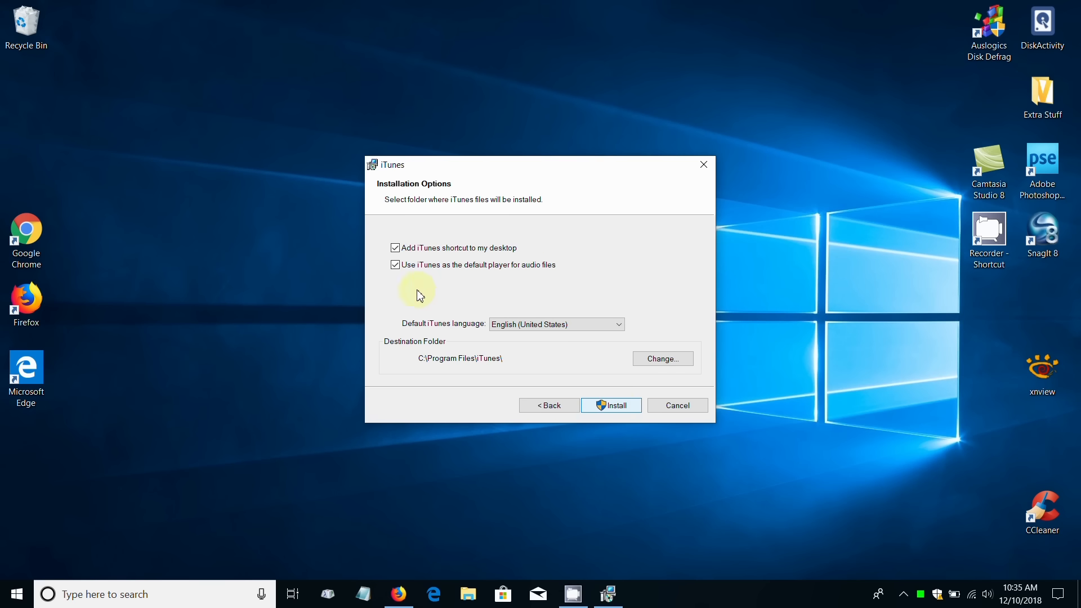
{"action": "left_click", "coordinate": [609, 405]}
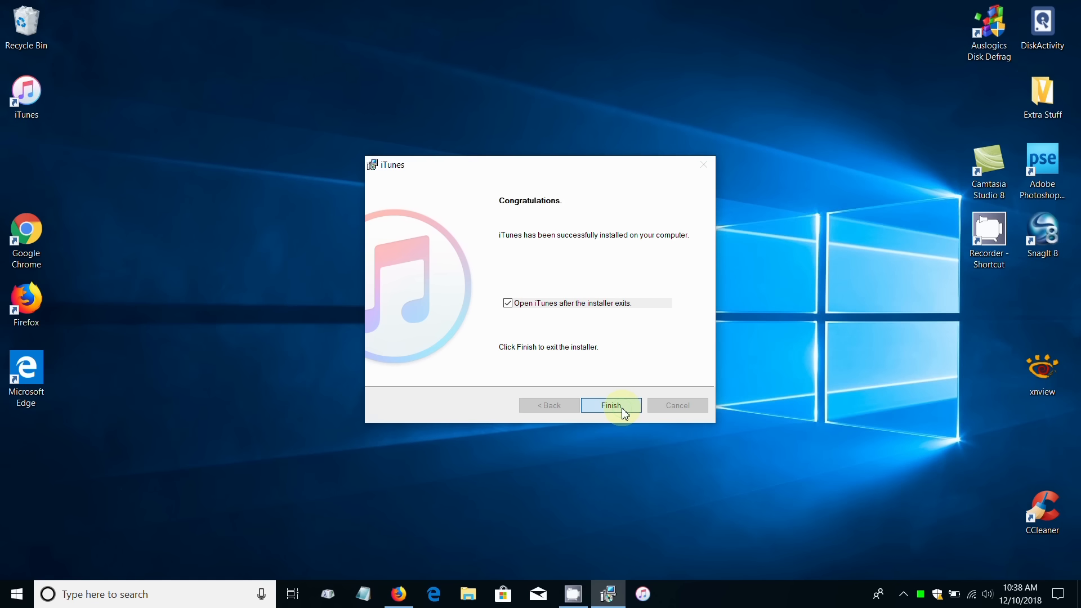
{"action": "left_click", "coordinate": [610, 404]}
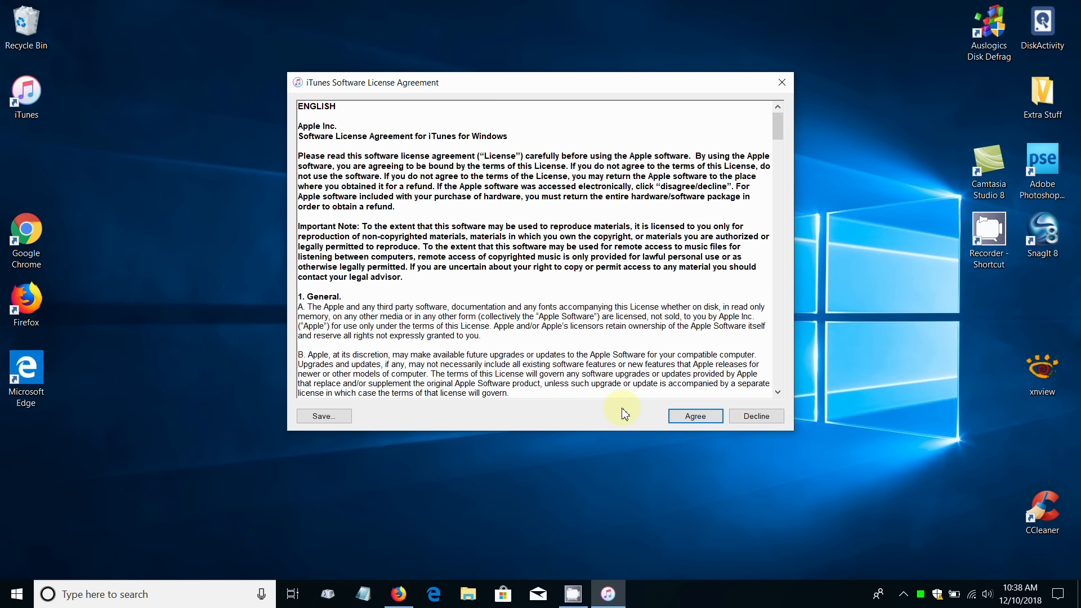
{"action": "mouse_move", "coordinate": [368, 73]}
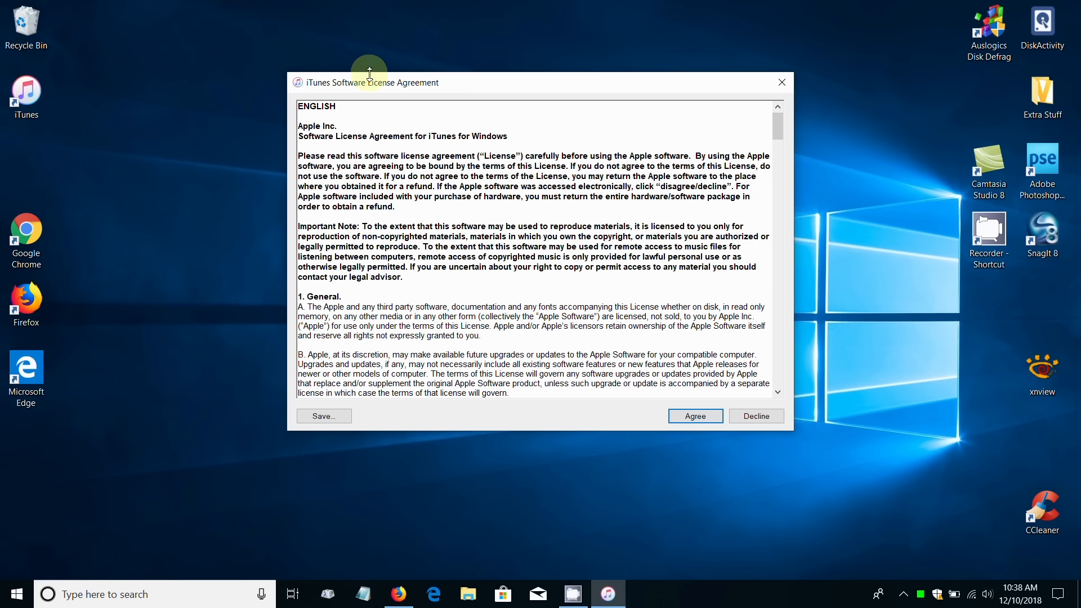
{"action": "mouse_move", "coordinate": [801, 127]}
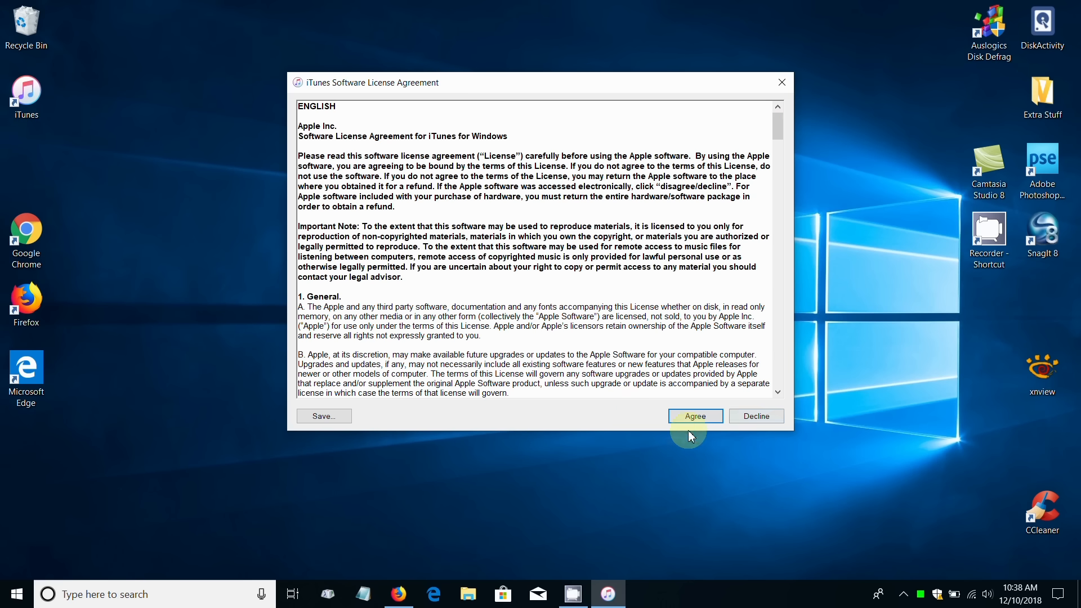
- Agree to the iTunes Software License Agreement
{"action": "left_click", "coordinate": [694, 415]}
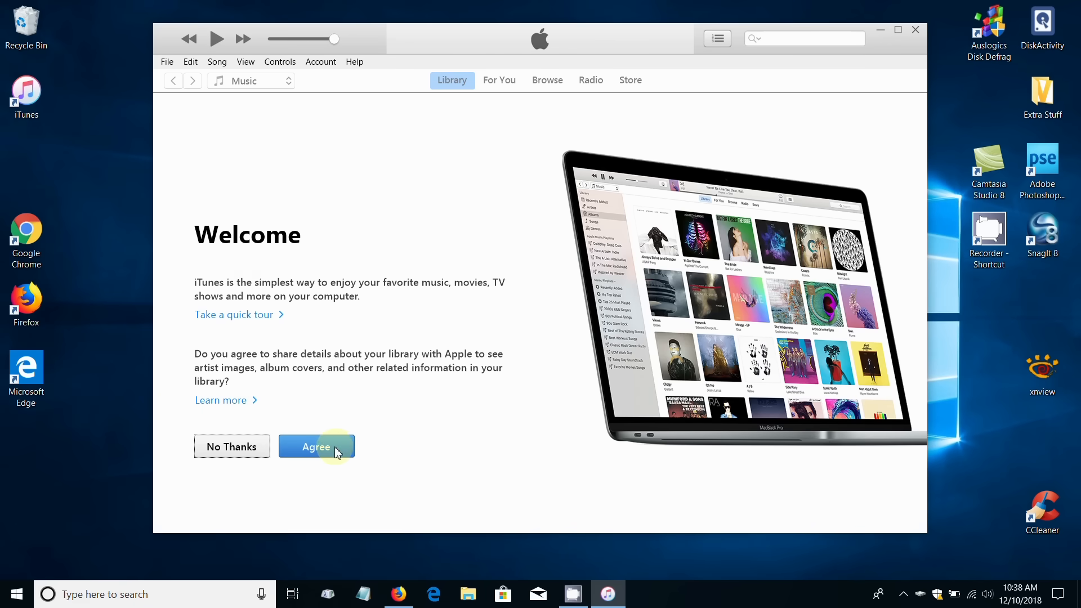
- Agree on the Welcome screen to share library details with Apple
{"action": "left_click", "coordinate": [316, 446]}
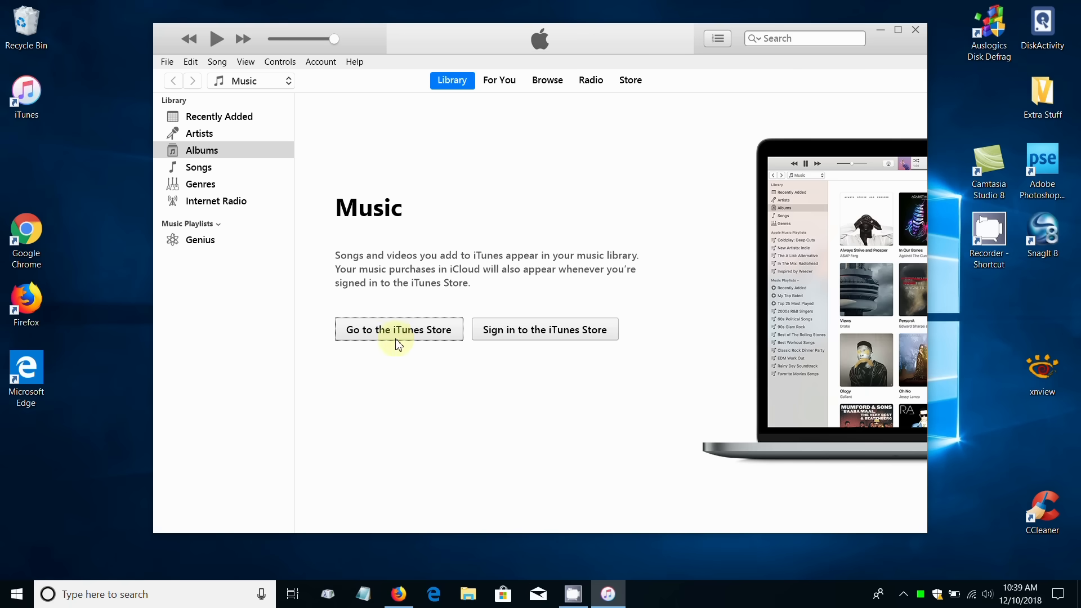
- Go to the iTunes Store from the empty Music library page
{"action": "left_click", "coordinate": [398, 329]}
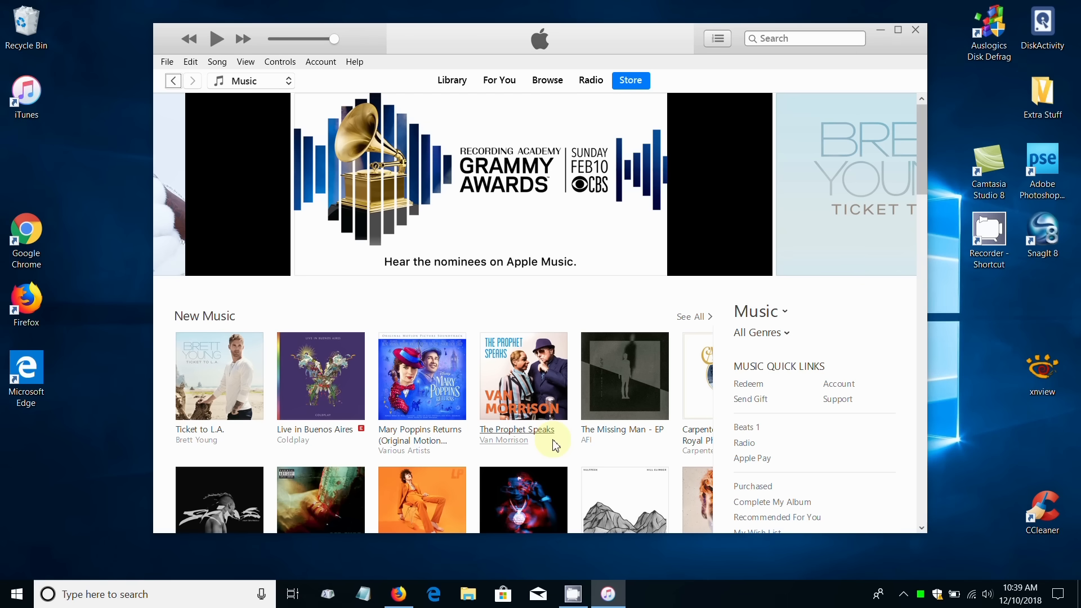
{"action": "mouse_move", "coordinate": [202, 338]}
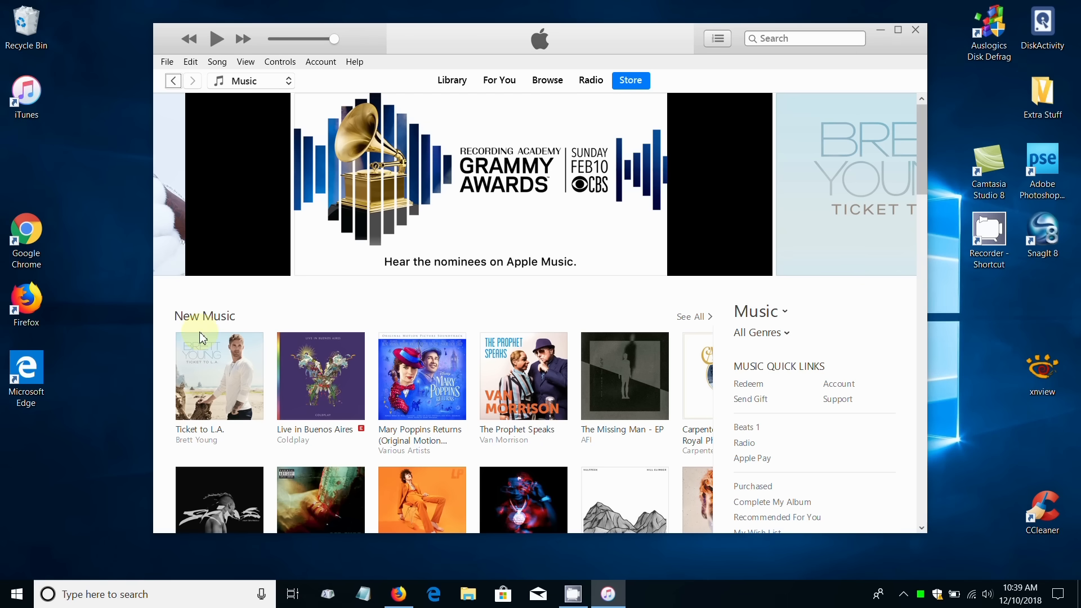